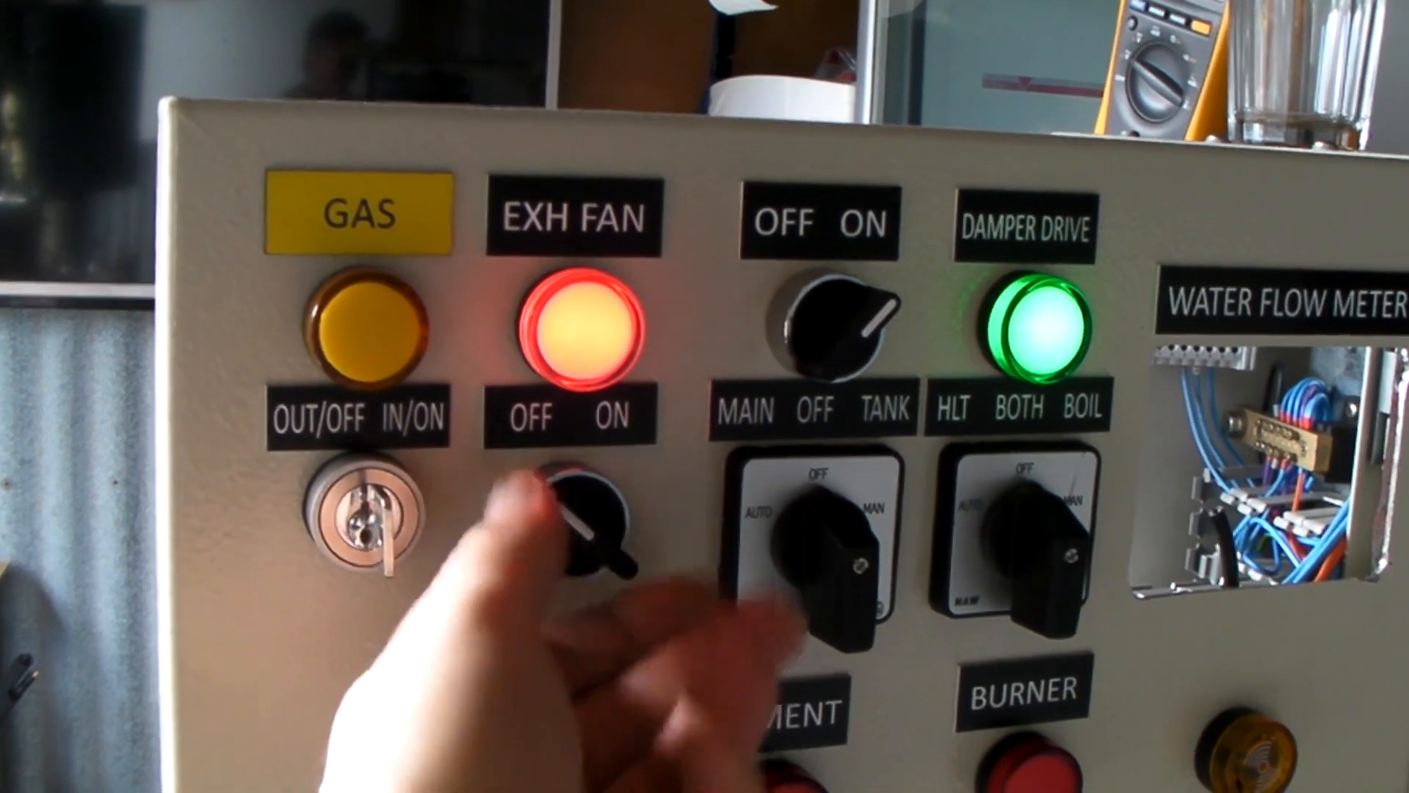
click(575, 503)
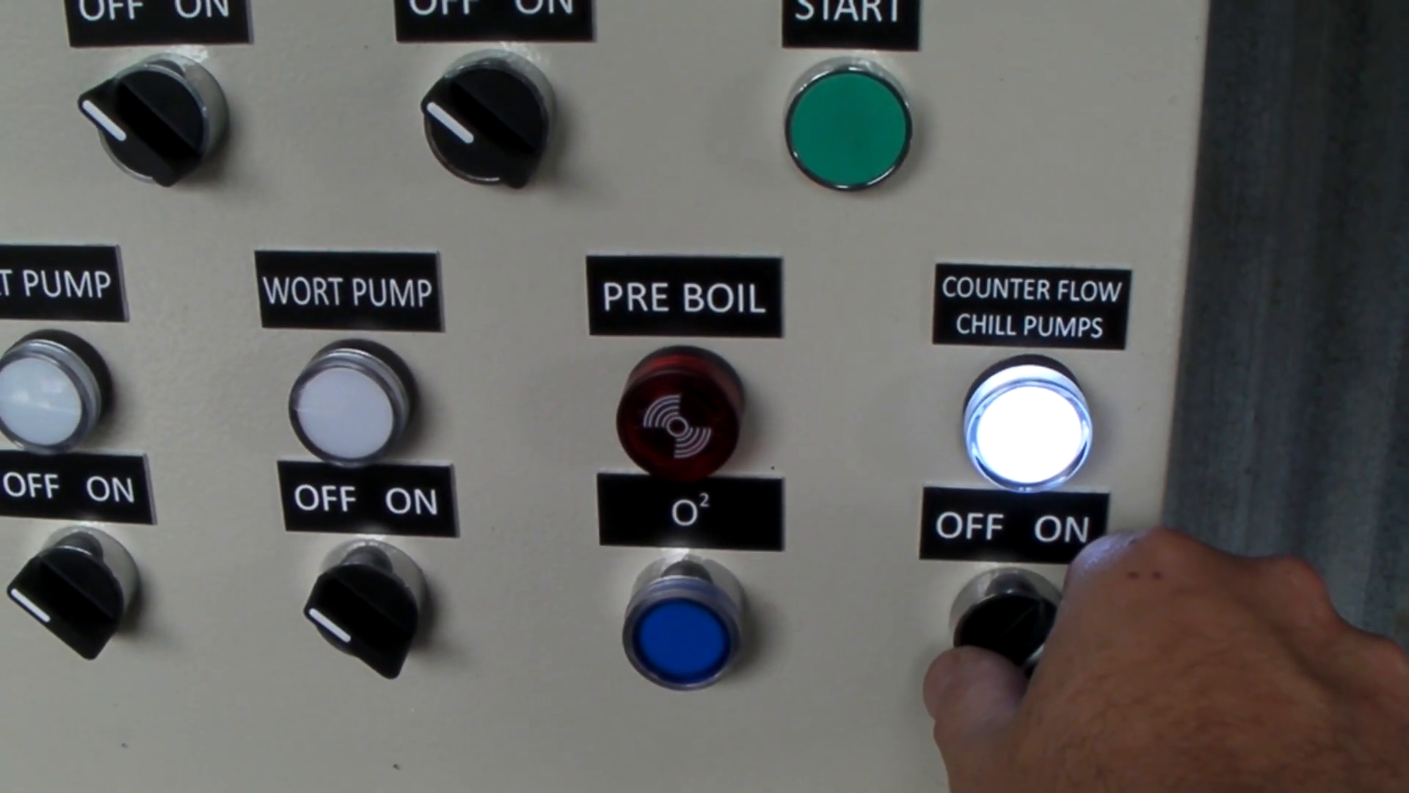
click(1016, 611)
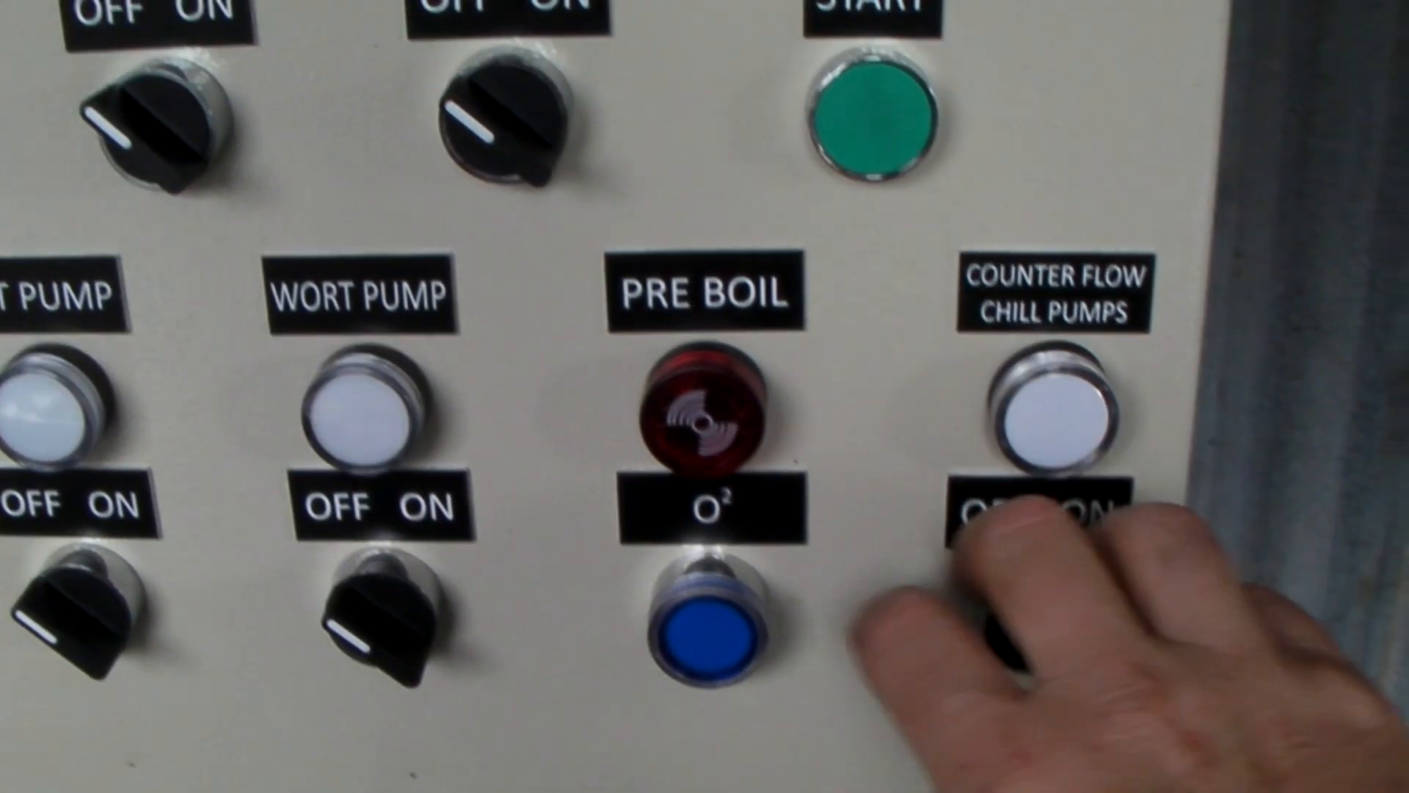
click(714, 611)
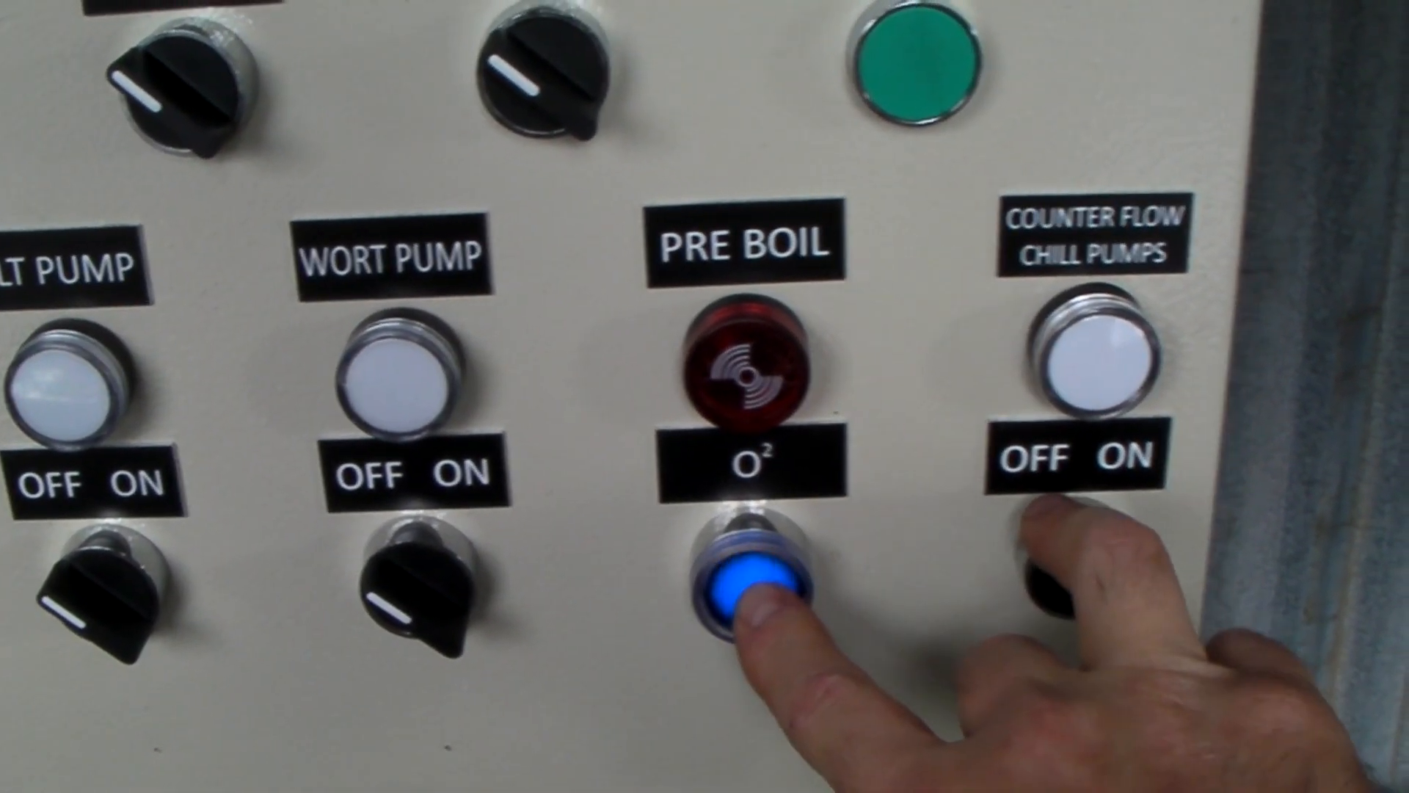